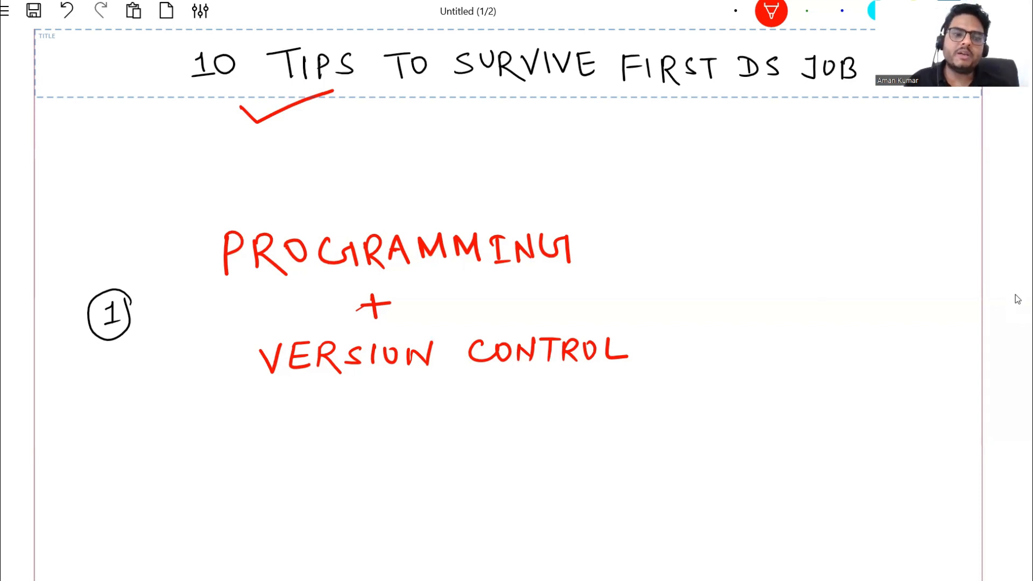
Group tip 1 with a red brace, tick PROGRAMMING and VERSION CONTROL, and underline VERSION CONTROL in blue.
drag(198, 198, 198, 395)
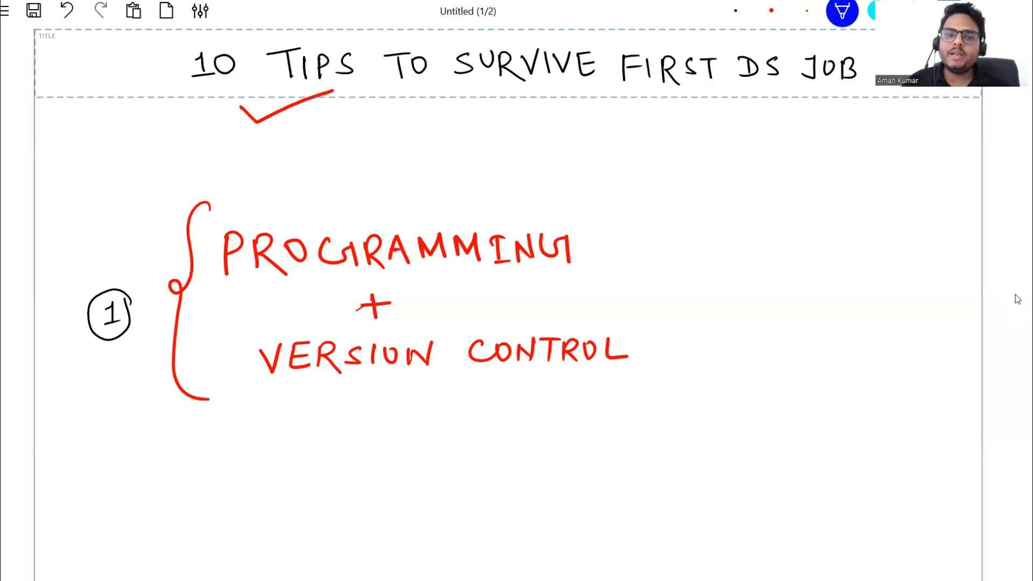
drag(599, 247, 632, 257)
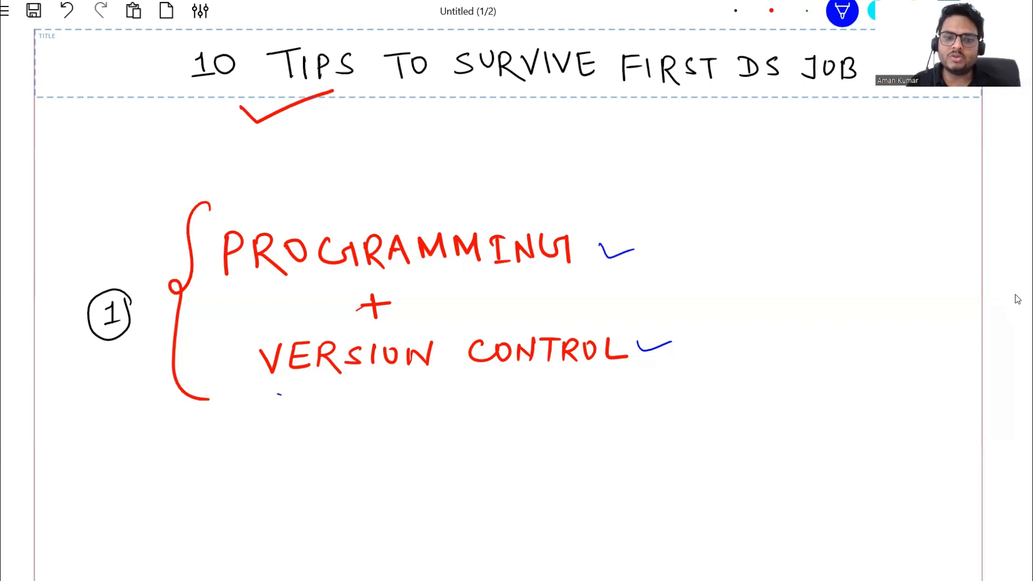
drag(279, 391, 491, 379)
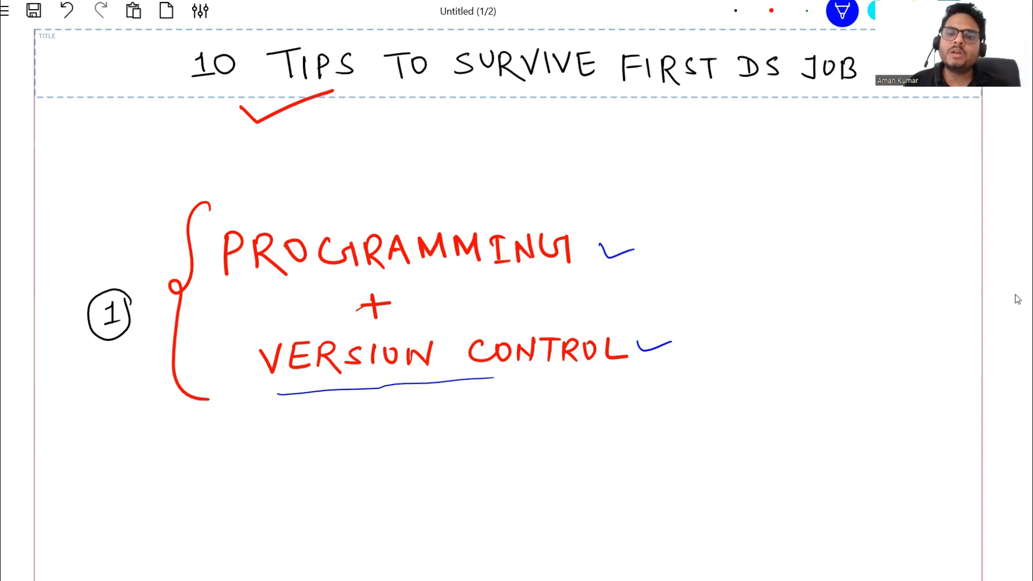
Draw blue double arrows above PROGRAMMING and above VERSION CONTROL.
drag(534, 202, 590, 214)
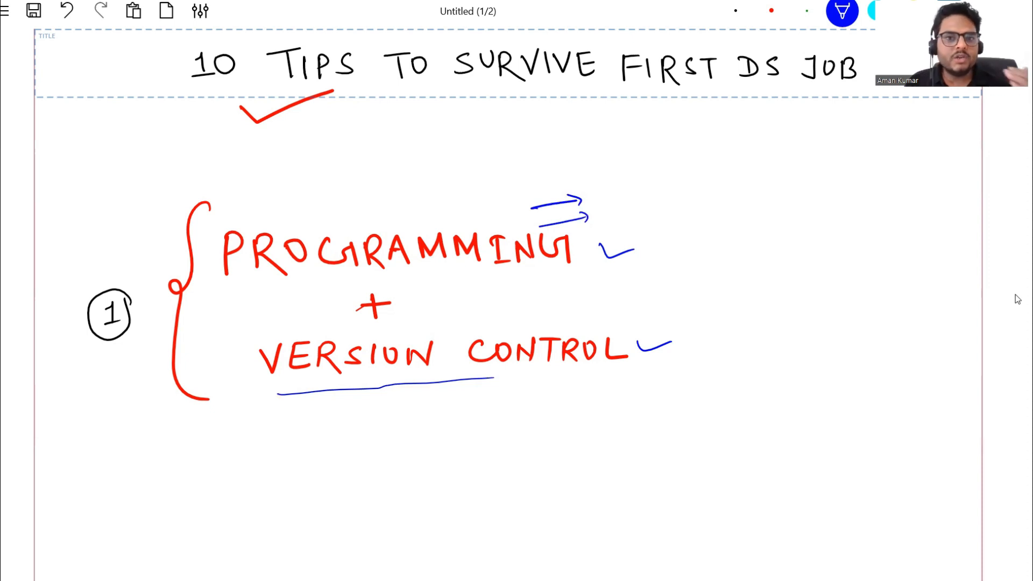
drag(534, 316, 571, 326)
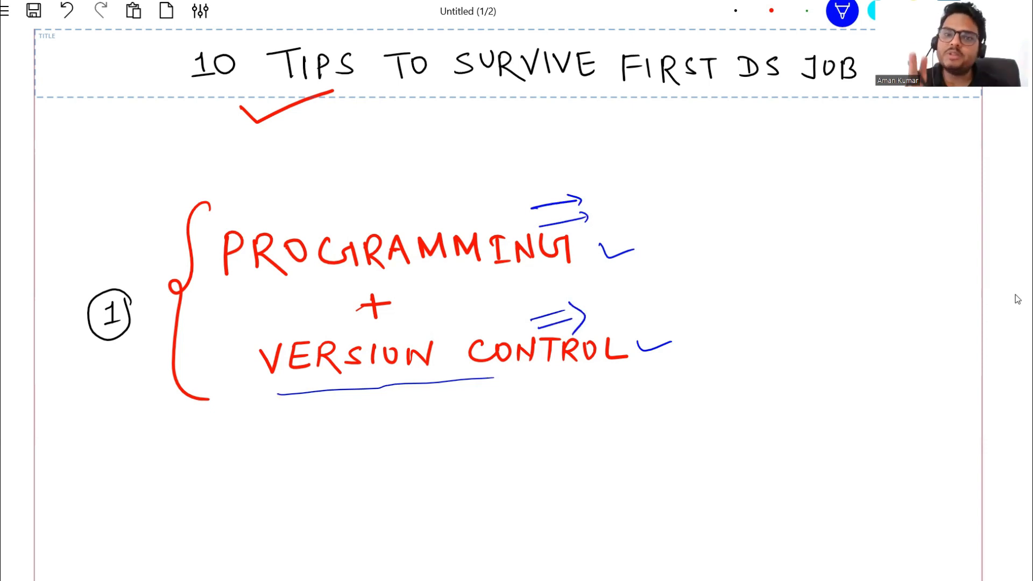
Tick CONFIDENCE and FORMAL BEHAVIOUR in blue and group tip 2 with a blue brace.
scroll(down, 3)
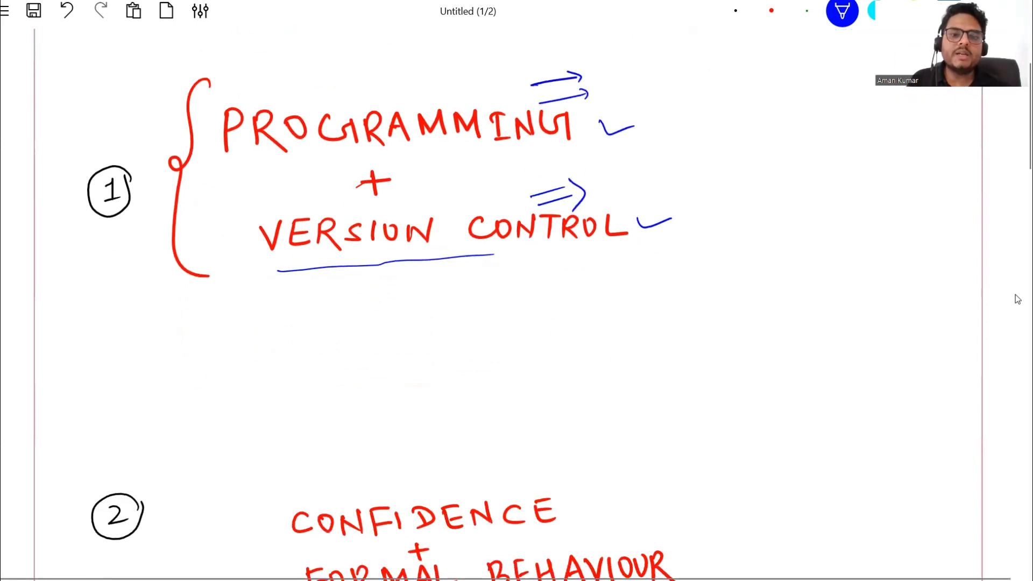
scroll(down, 3)
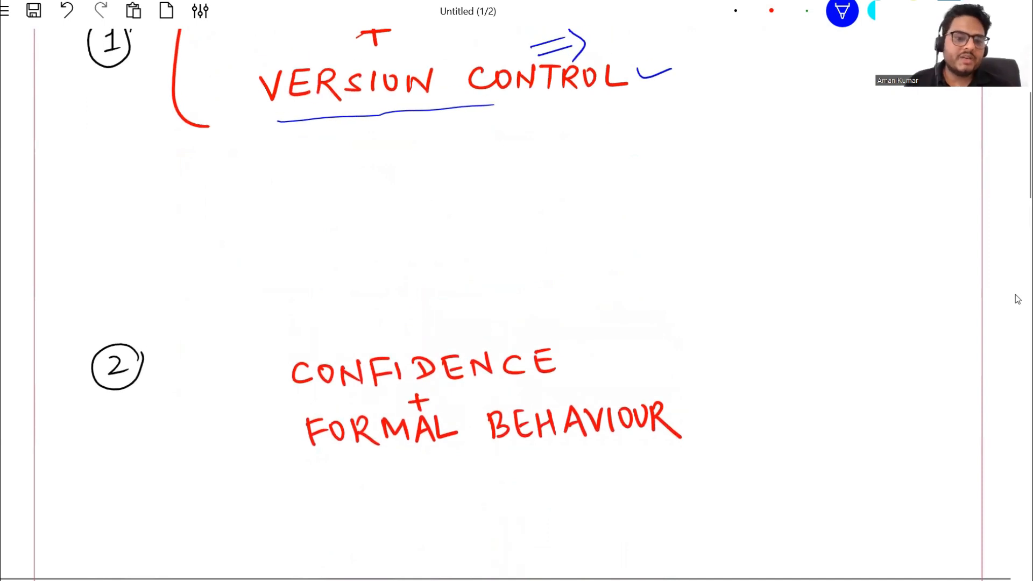
drag(248, 387, 297, 375)
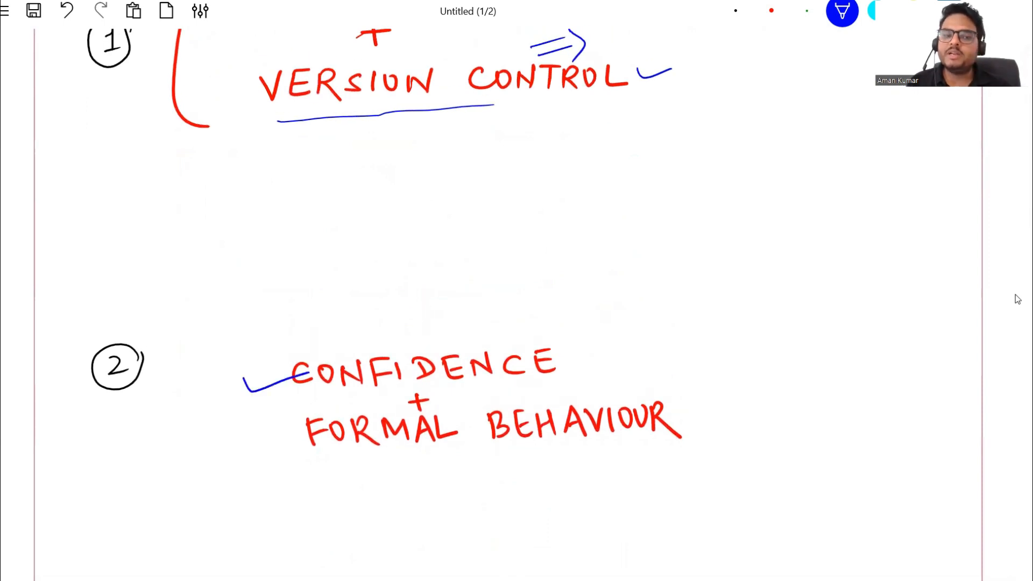
drag(244, 441, 303, 429)
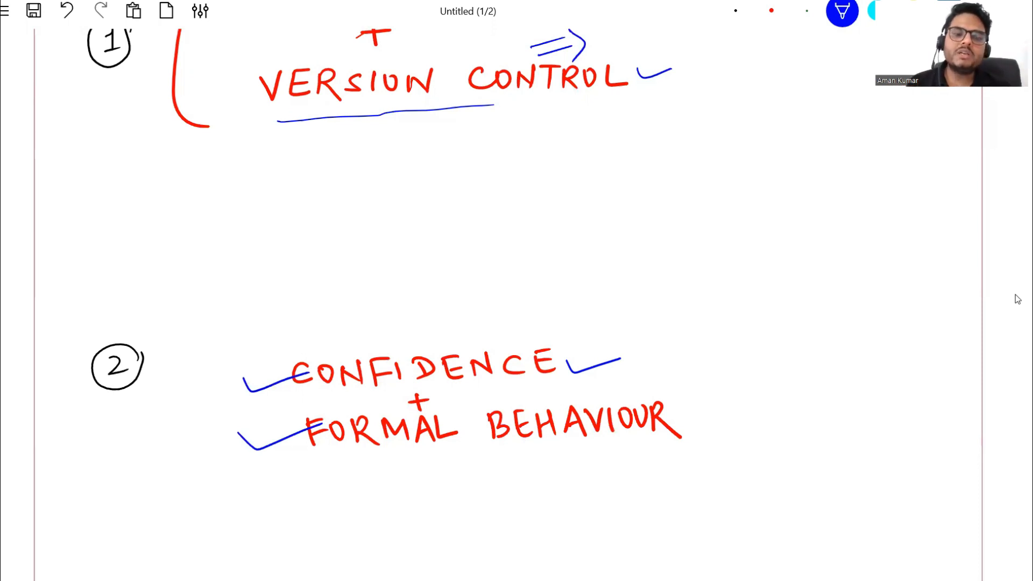
drag(224, 329, 218, 475)
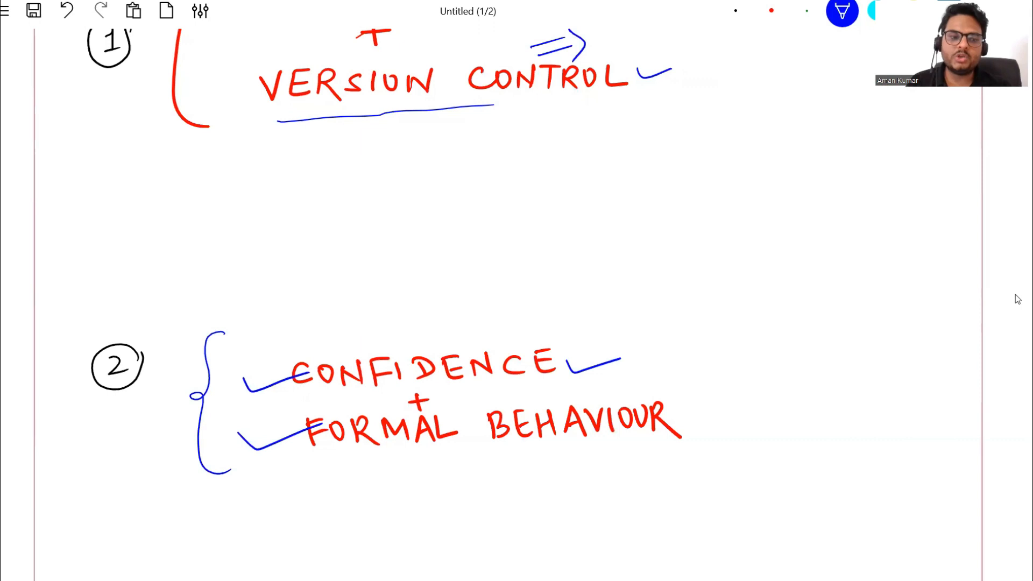
Tick after JARGONS, write Agile before it, and tick BEING ON TOP OF THINGS.
scroll(down, 3)
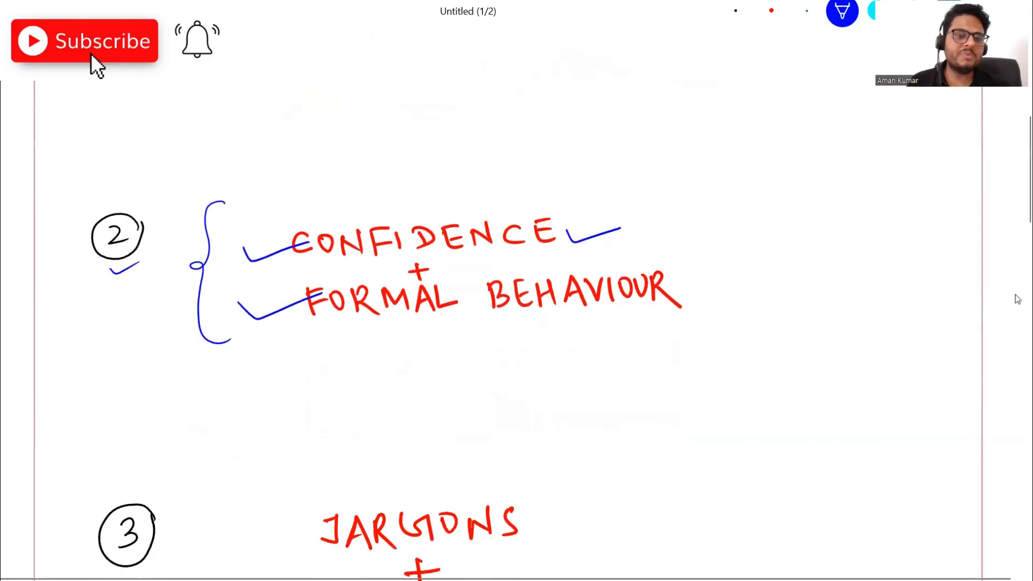
scroll(down, 3)
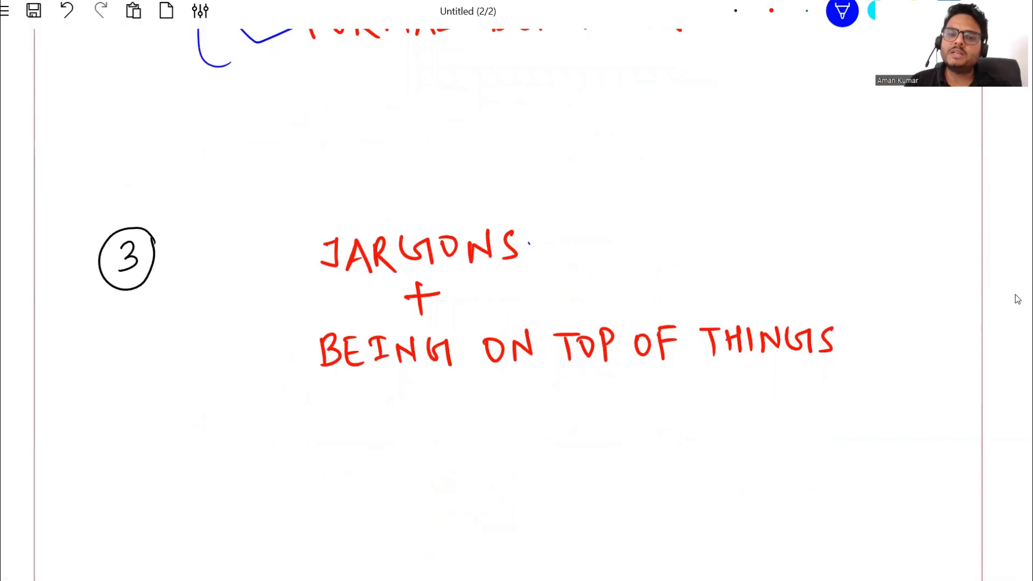
drag(537, 257, 642, 230)
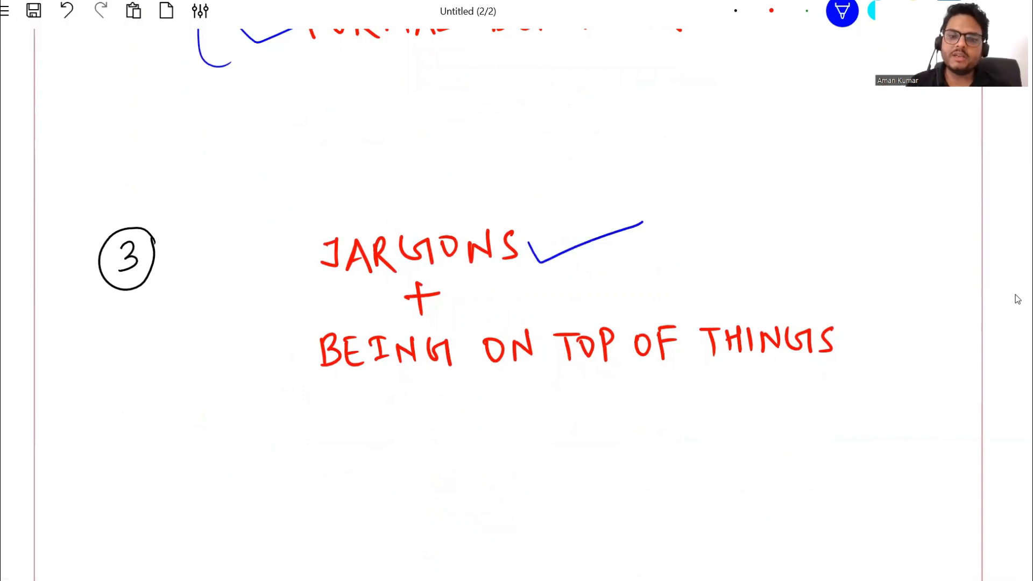
drag(250, 379, 306, 349)
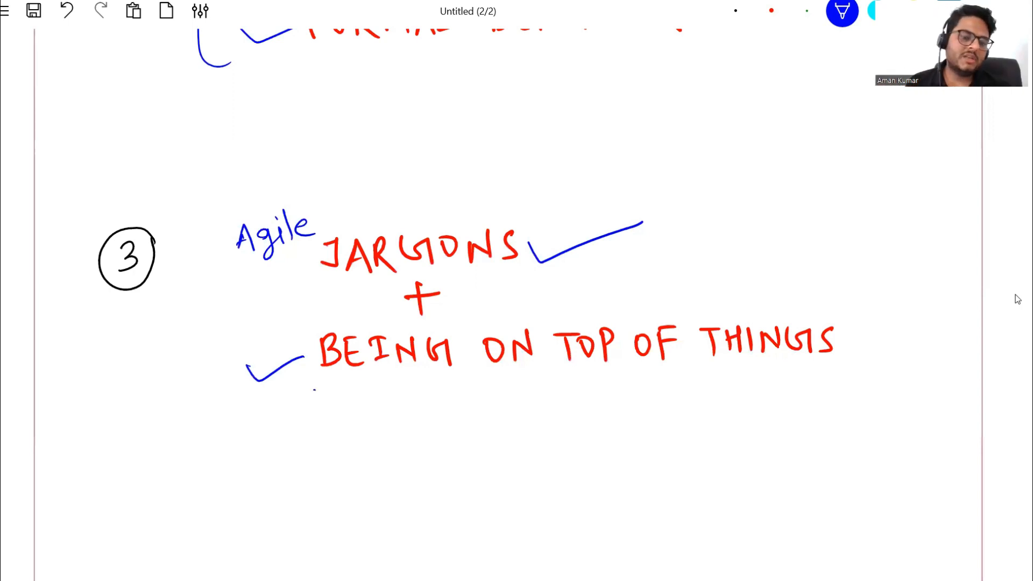
Underline BEING and Agile in blue and draw a blue bracket along the whole of tip 3.
drag(317, 388, 388, 385)
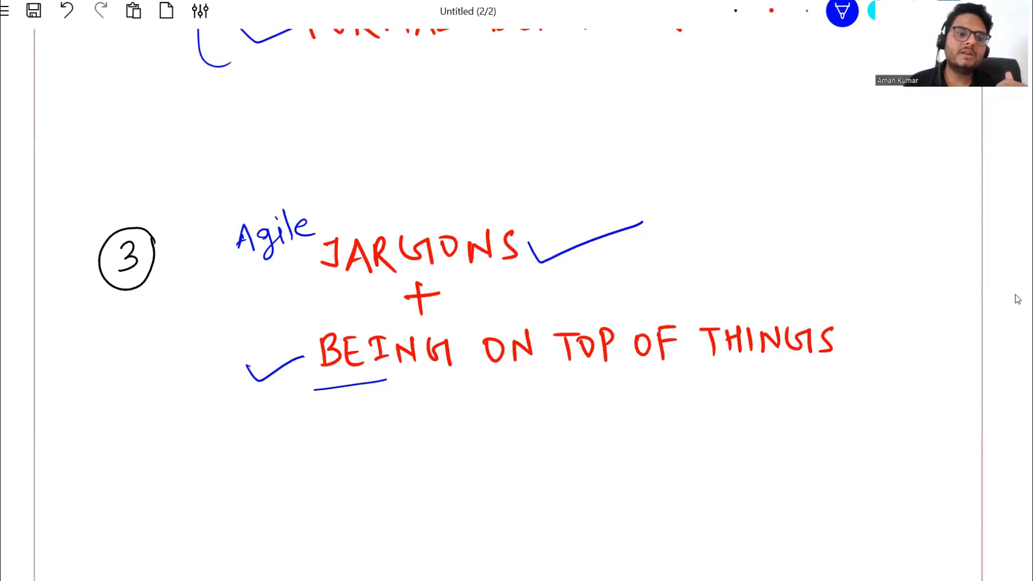
drag(95, 227, 122, 201)
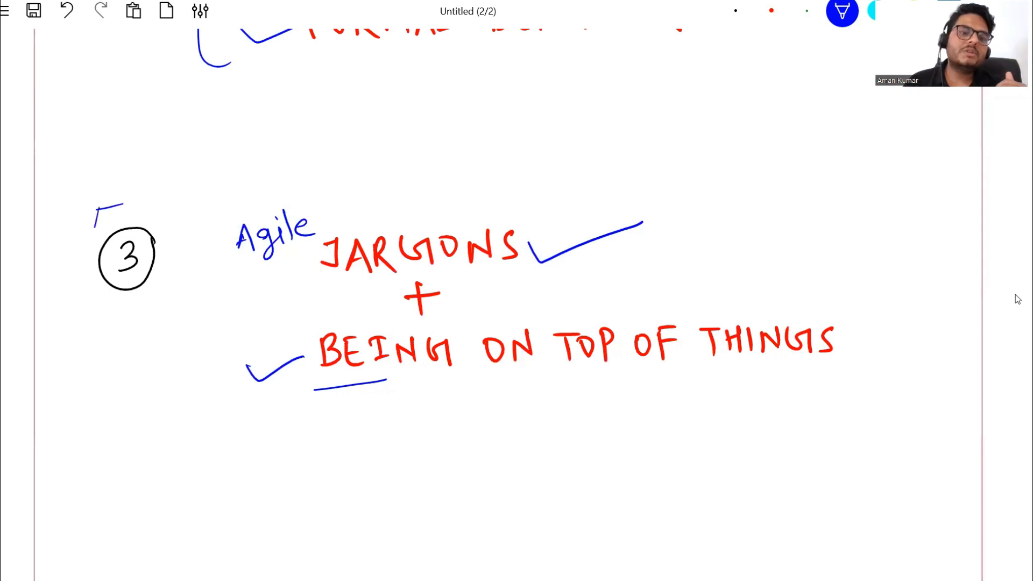
drag(99, 204, 142, 435)
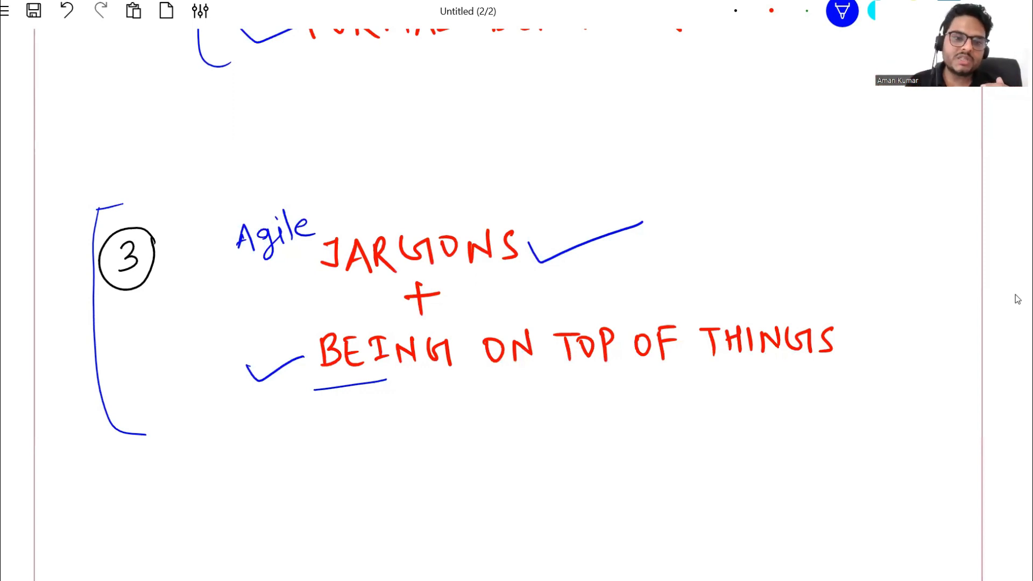
drag(244, 257, 310, 257)
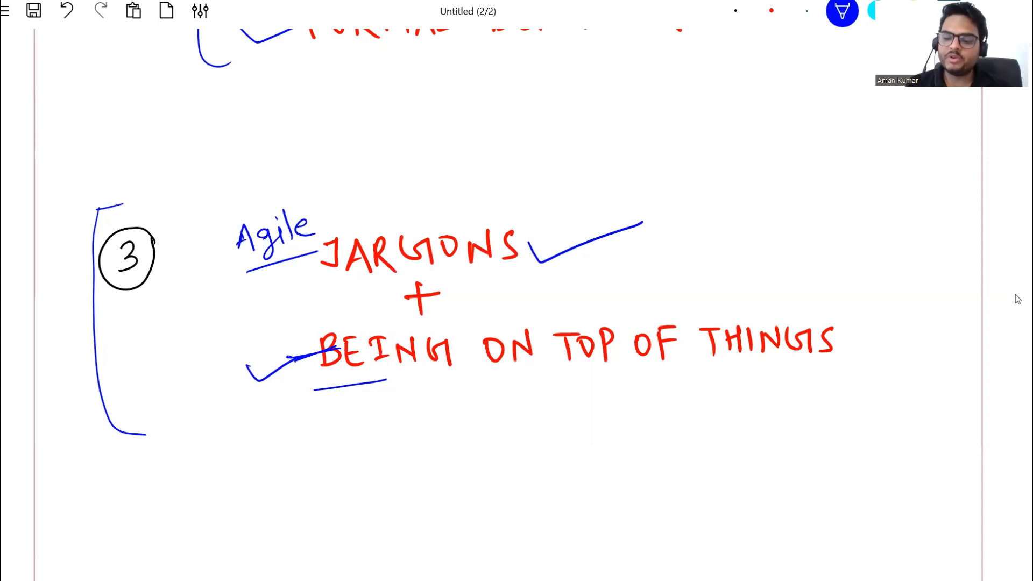
Tick tip number 4 and both its lines, and underline Keep smile in blue.
scroll(down, 3)
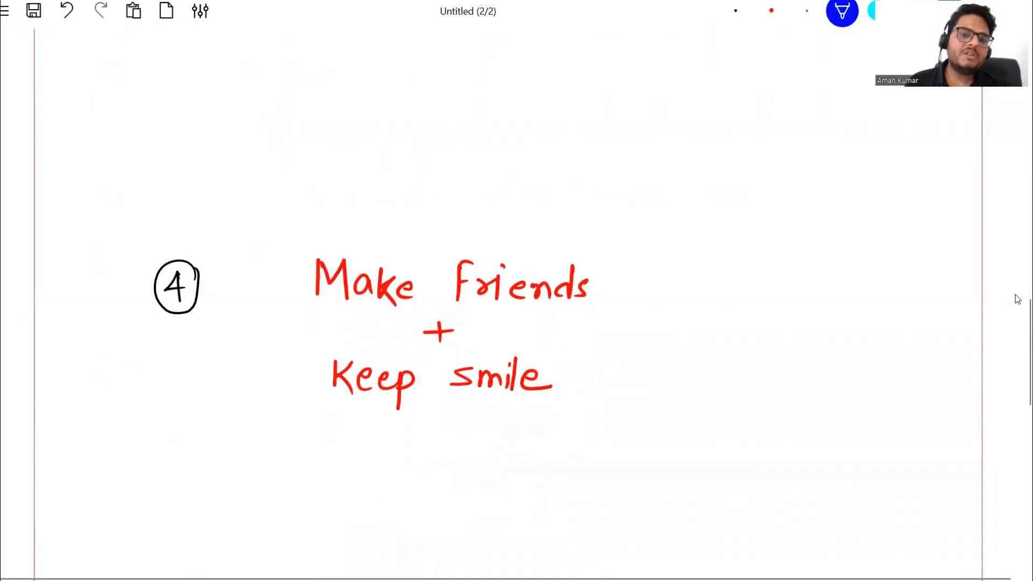
drag(83, 323, 135, 301)
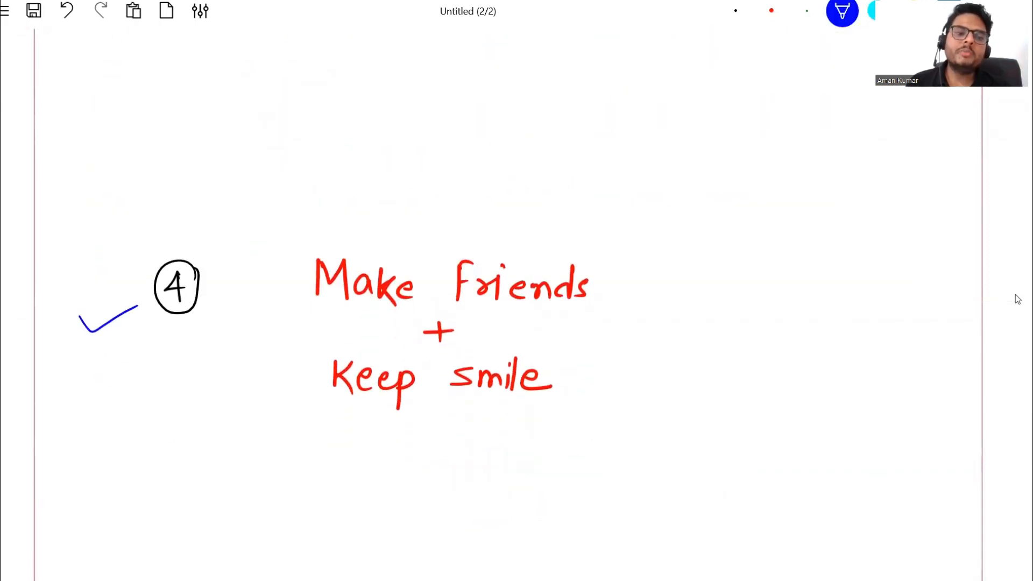
drag(86, 323, 149, 313)
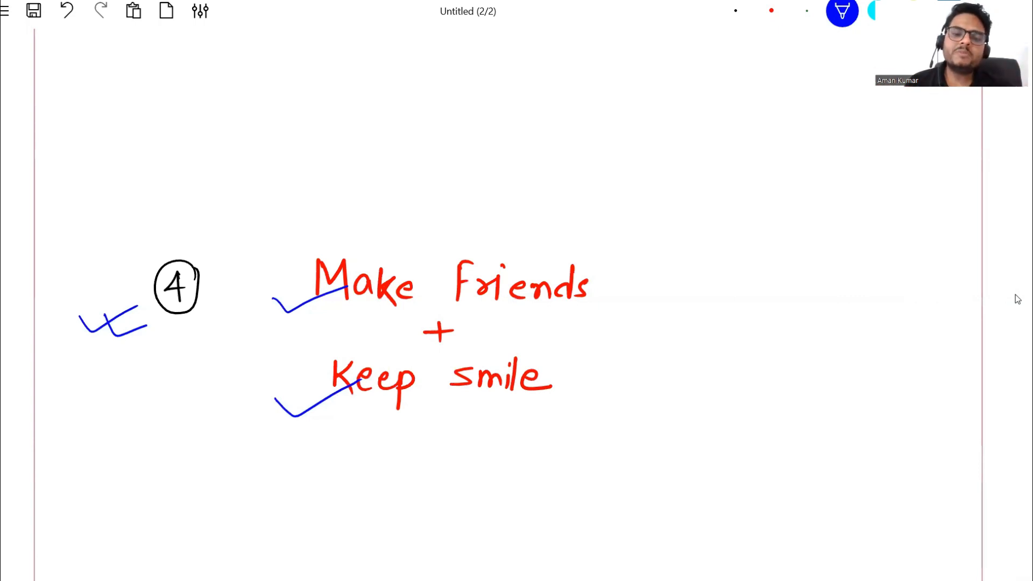
drag(323, 412, 582, 400)
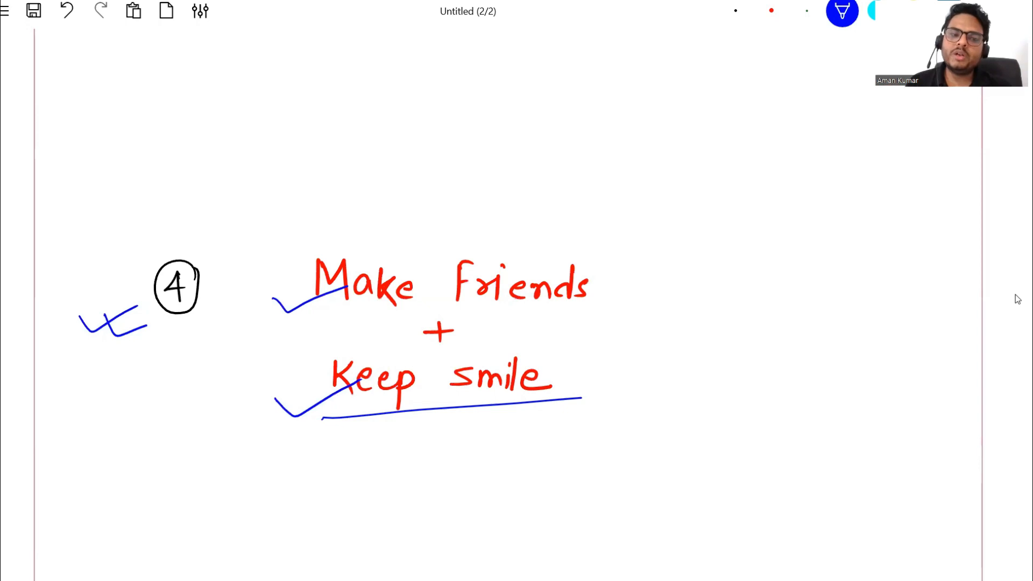
Tick Ask Questions and Be useful to others in blue beside tip 5.
scroll(down, 3)
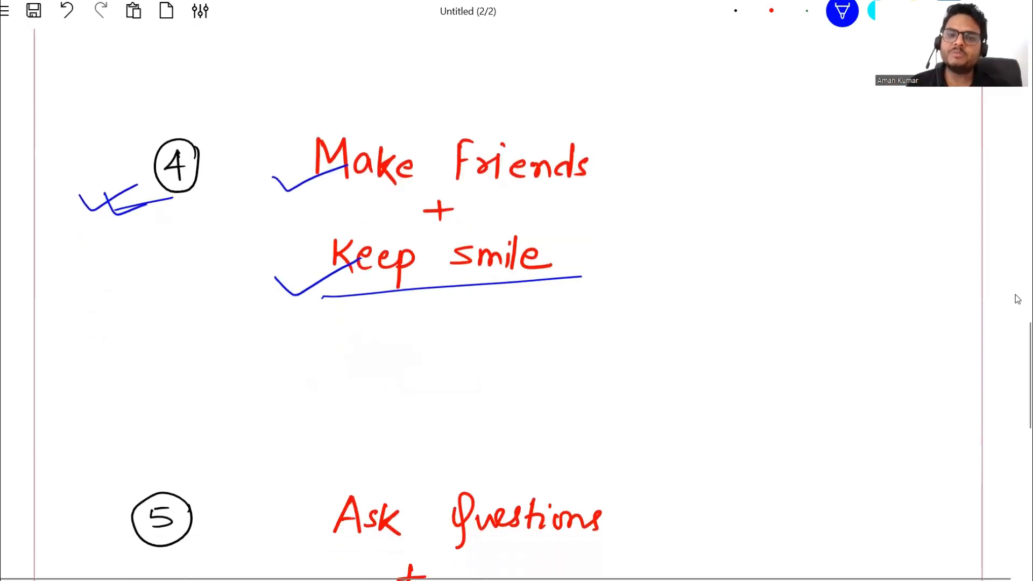
scroll(down, 3)
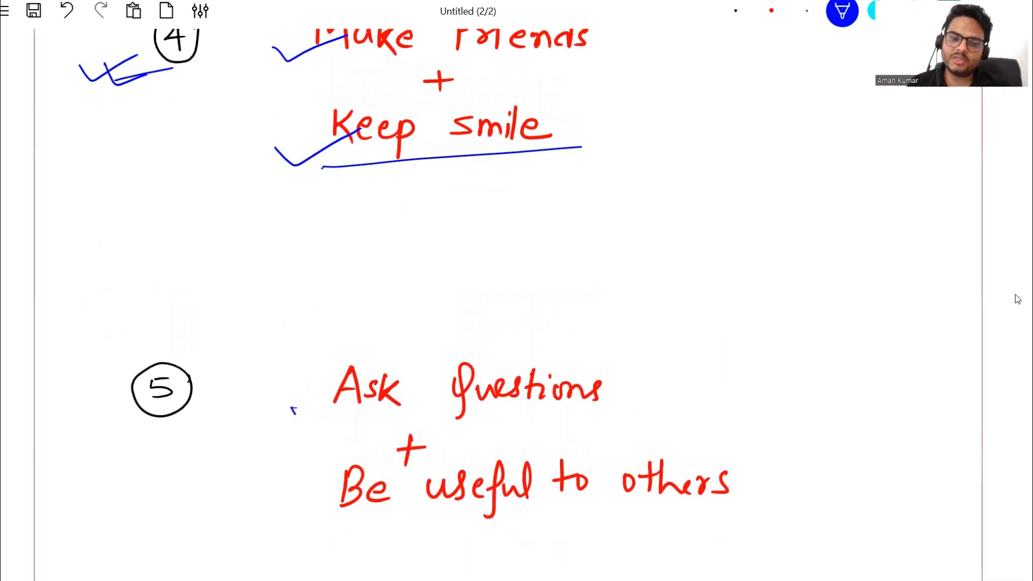
drag(290, 422, 363, 395)
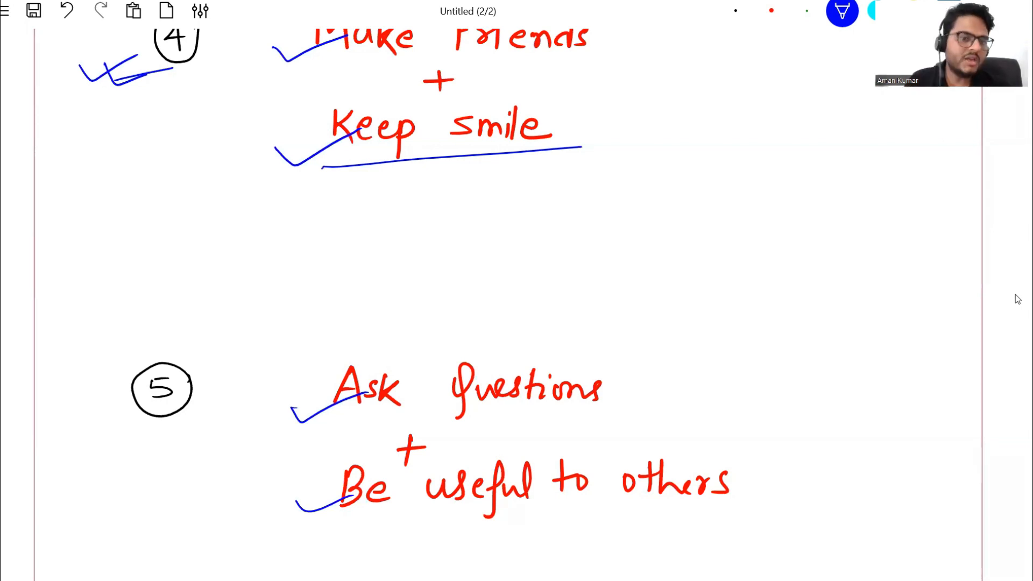
drag(115, 342, 102, 442)
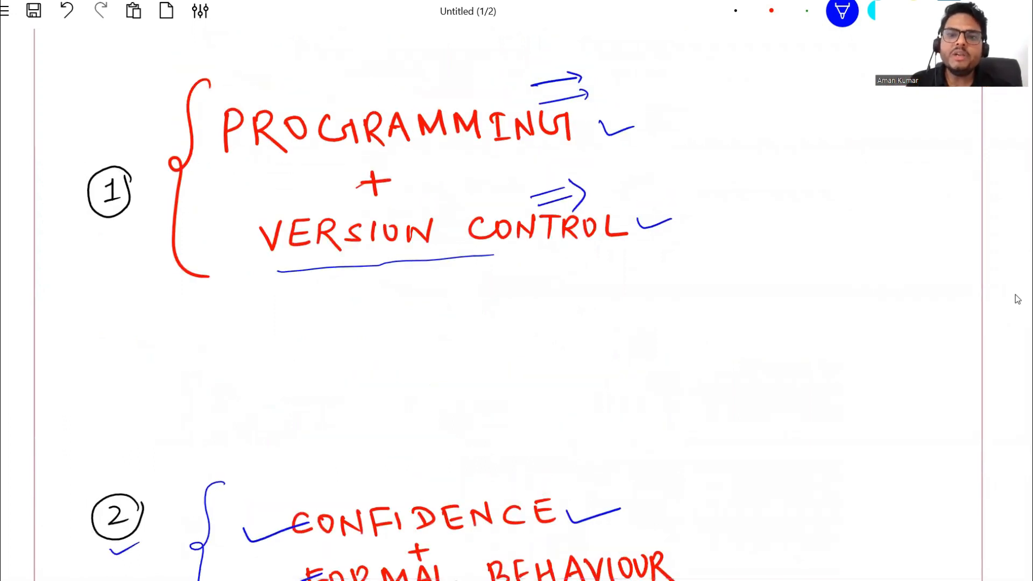
Scroll down past the five tips to the BONUS TIP page with Avoid Imposter syndrome.
scroll(down, 3)
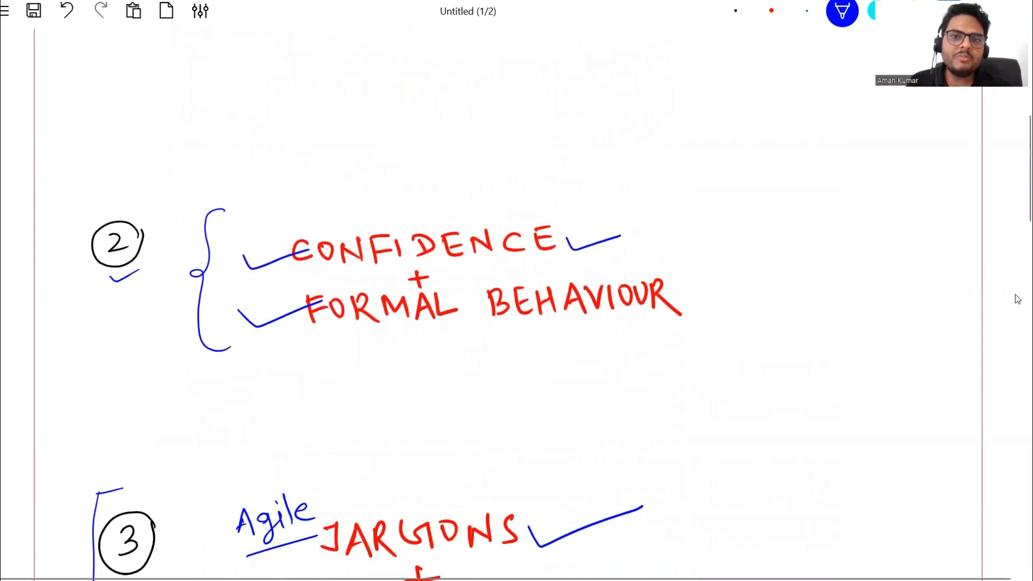
scroll(down, 3)
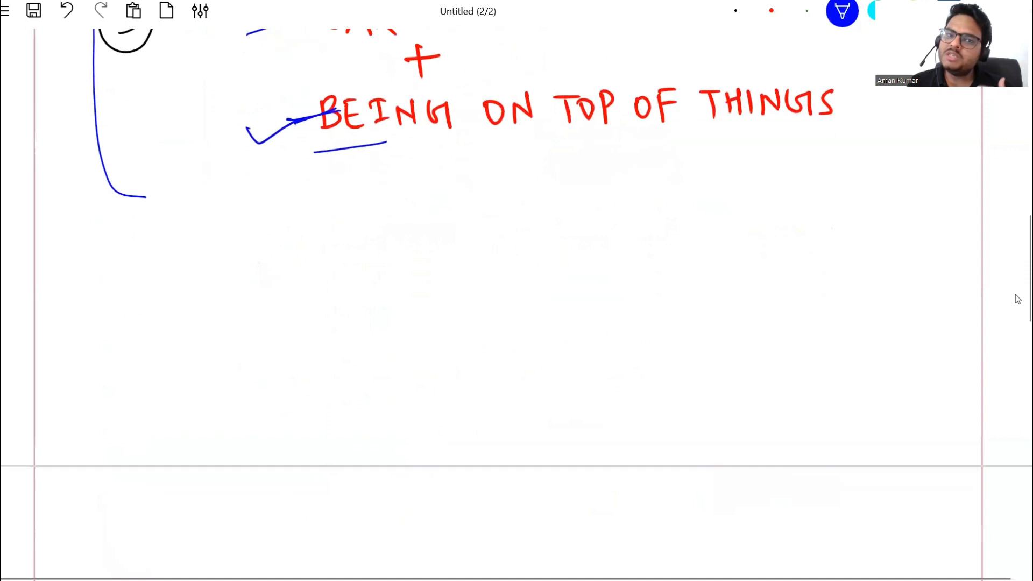
scroll(down, 3)
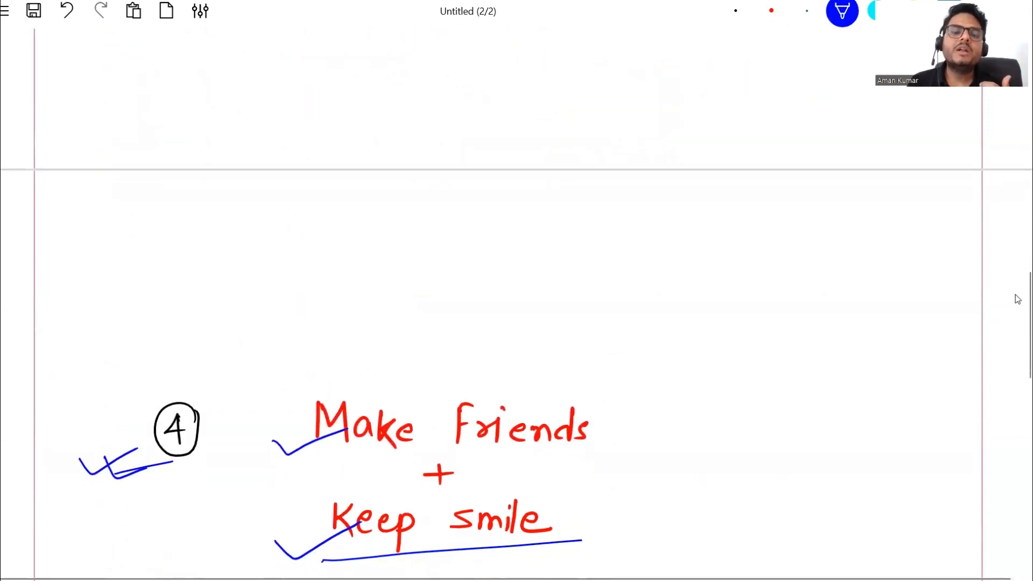
scroll(down, 3)
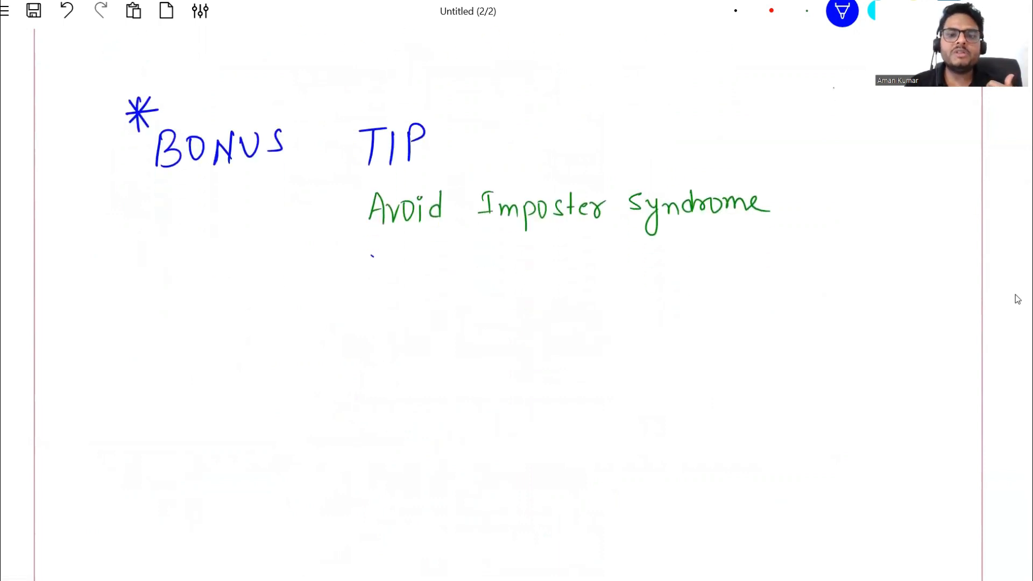
drag(372, 254, 801, 237)
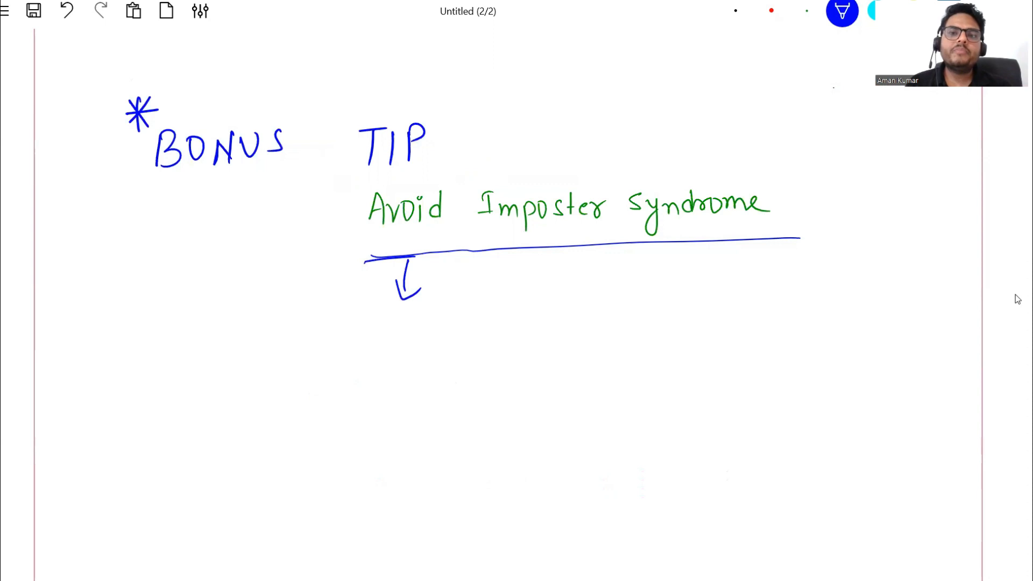
drag(435, 264, 448, 293)
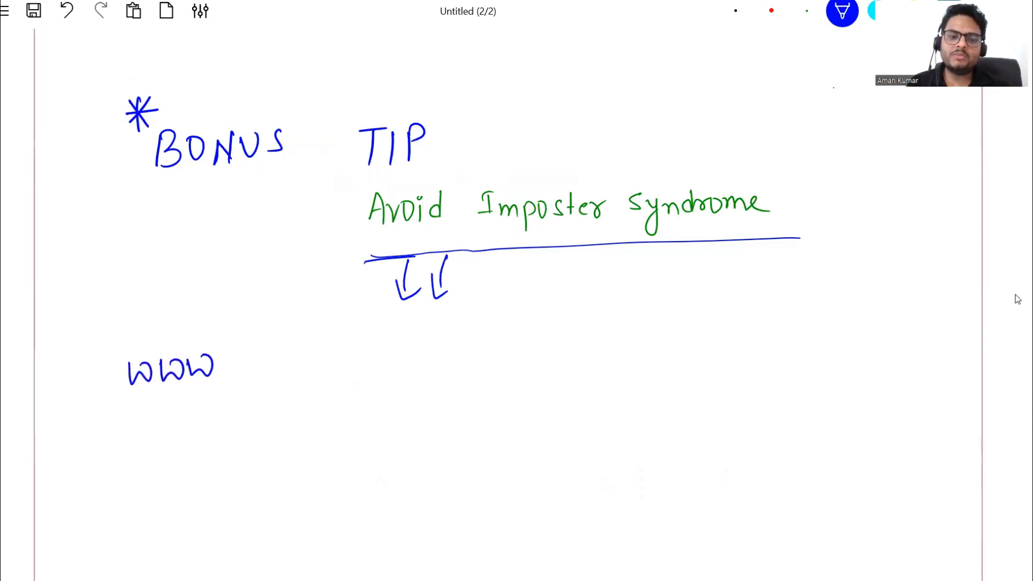
drag(224, 370, 329, 363)
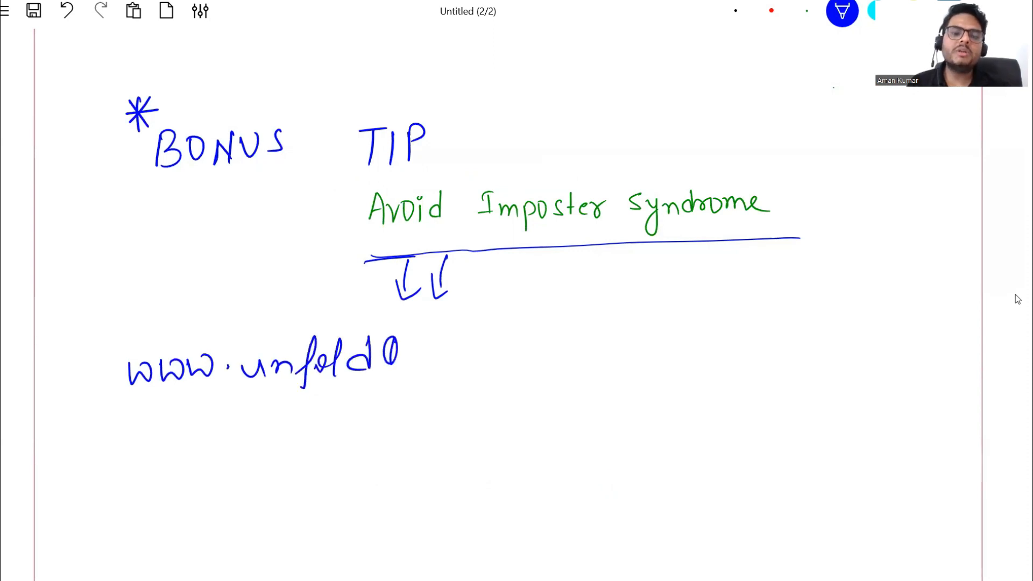
drag(395, 359, 494, 360)
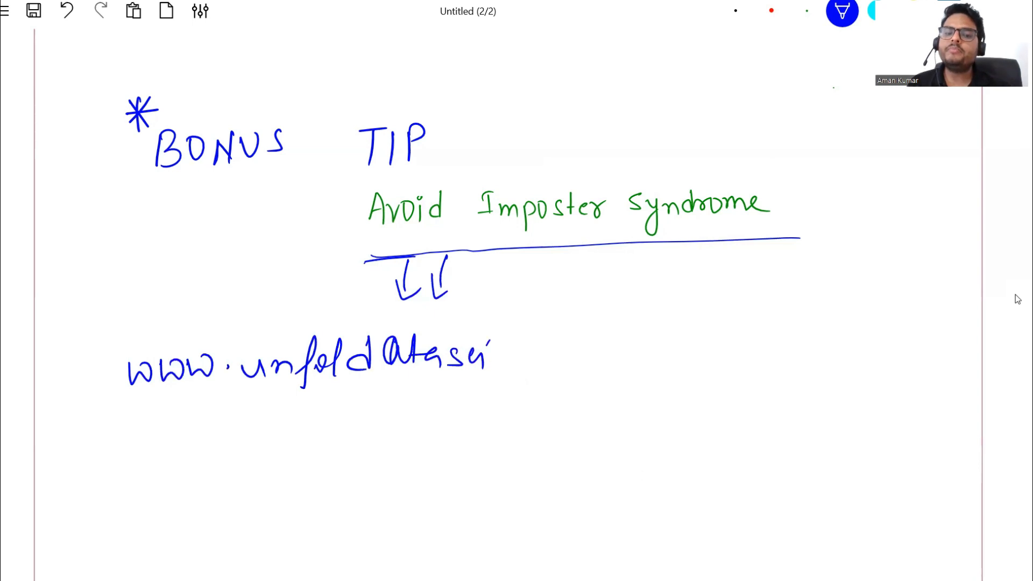